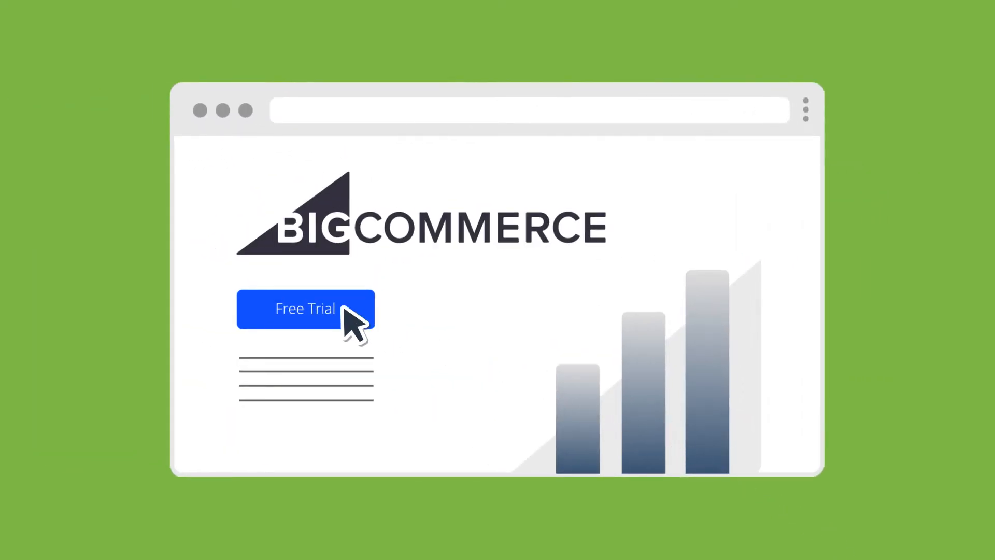
Step: Begin the BigCommerce free trial signup and enter the account email
click(305, 309)
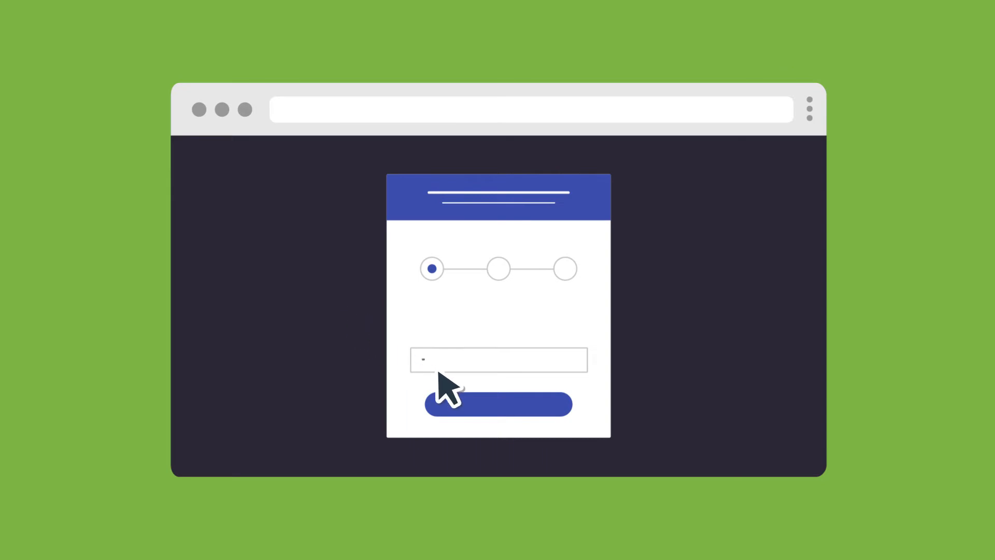
click(498, 403)
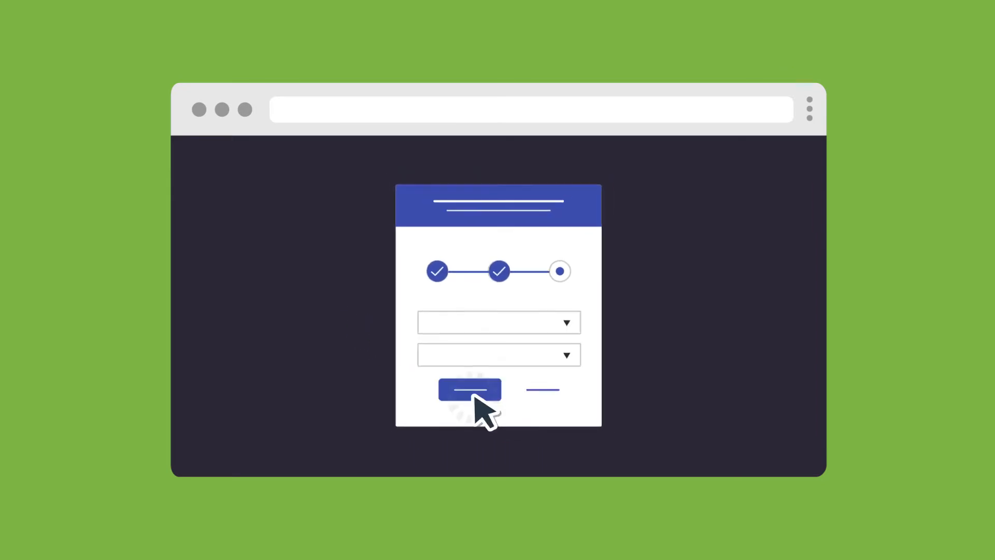
click(470, 389)
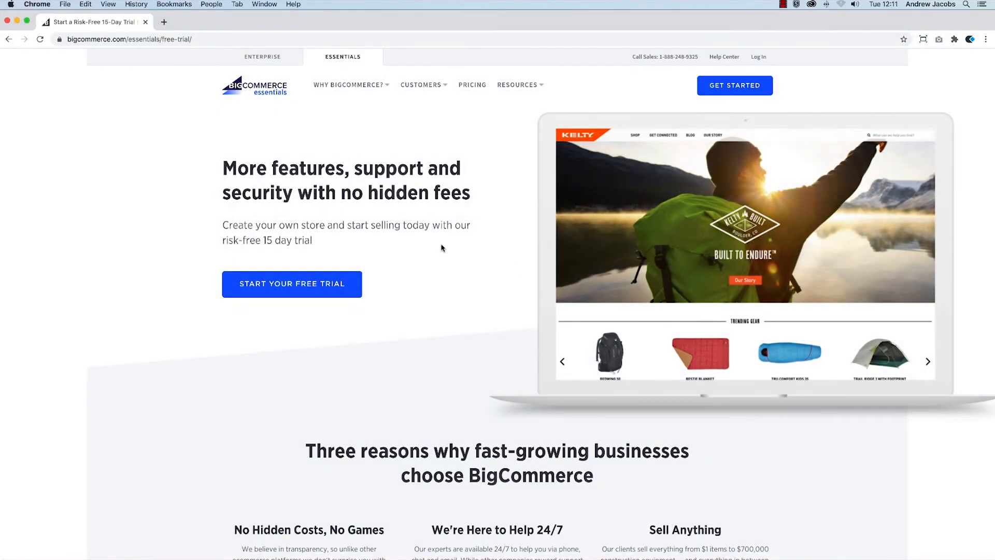
click(292, 284)
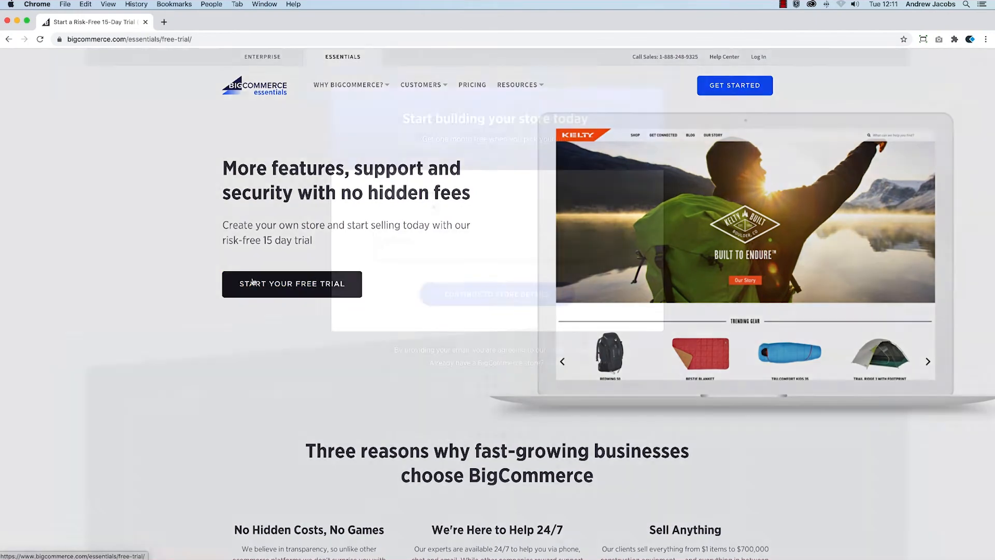
click(291, 284)
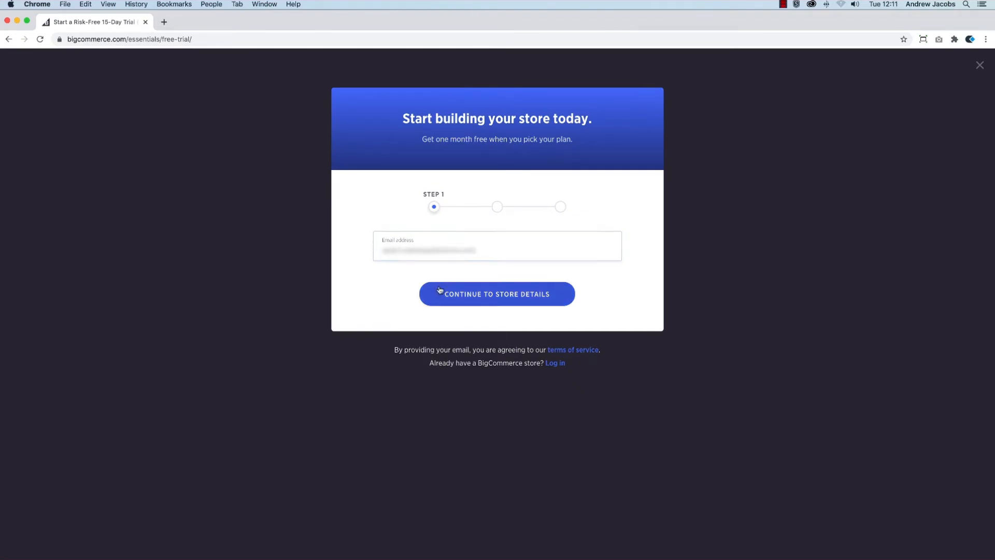
Step: Create the store named Demo Store with owner name, password and phone, and finish the questionnaire
click(497, 294)
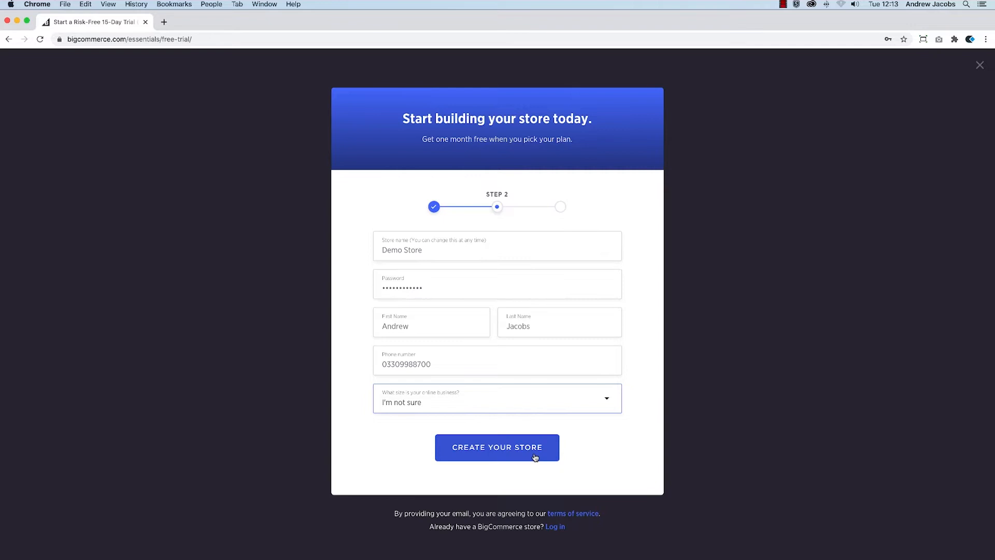
click(497, 448)
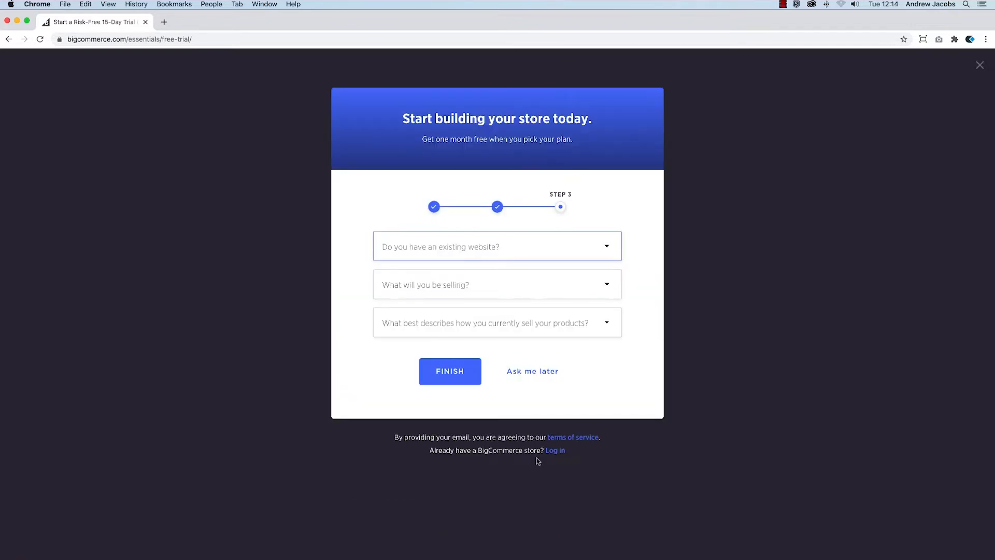
click(449, 371)
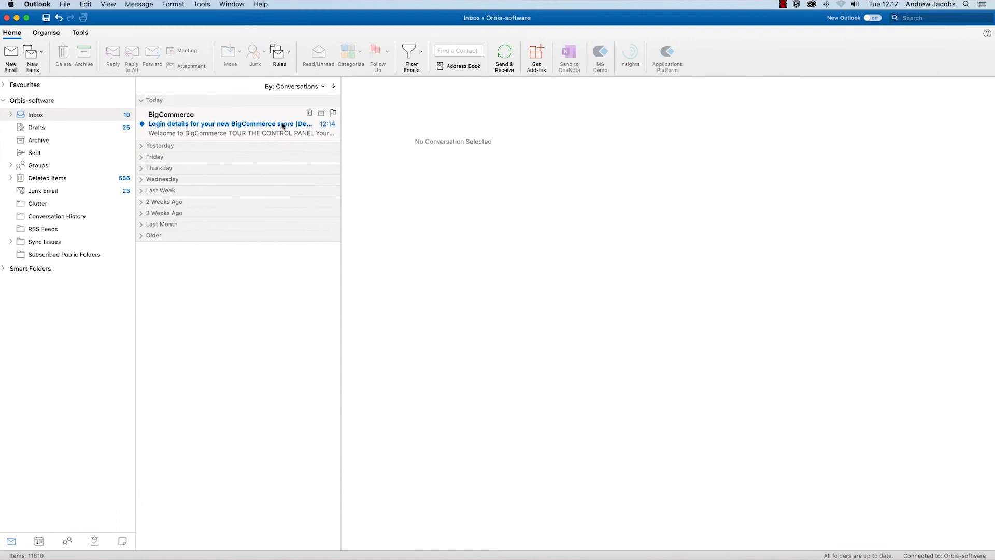
Step: Read the 'Login details for your new BigCommerce store' email and tour the control panel
click(228, 123)
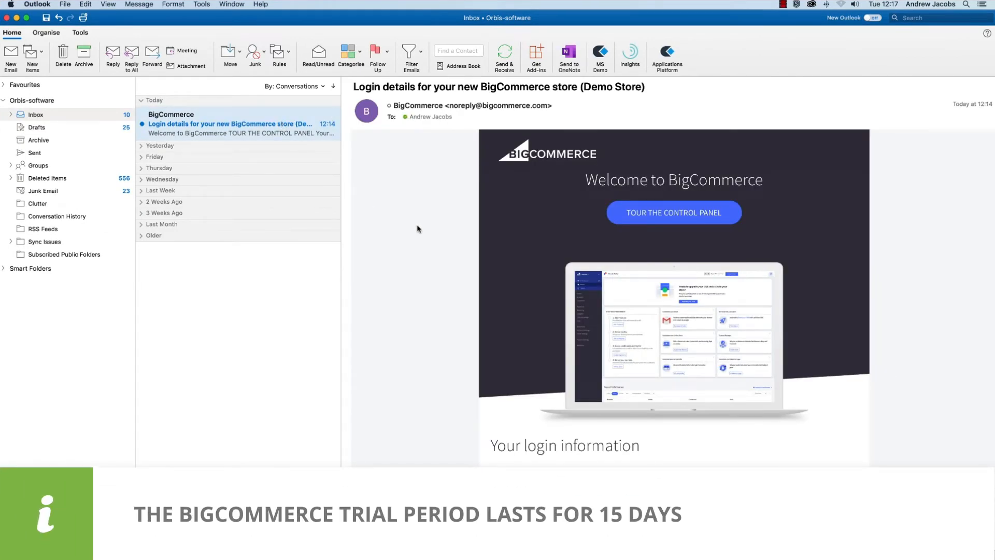
scroll(down, 3)
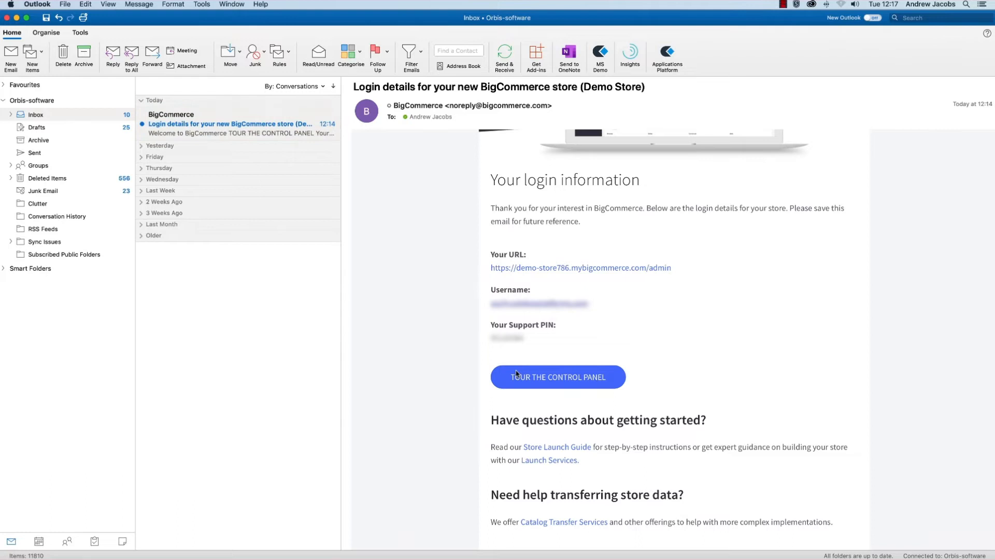
click(557, 377)
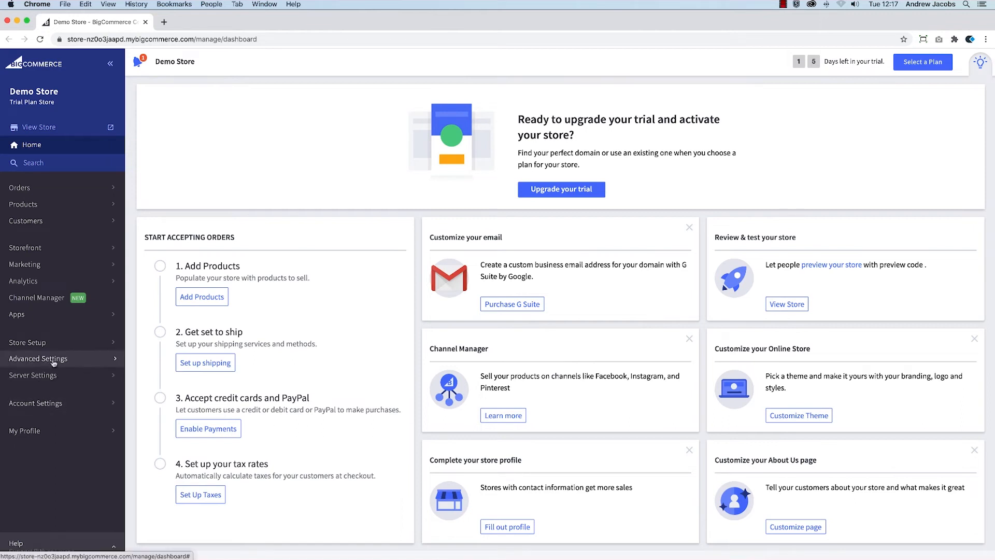
Step: Navigate to Advanced Settings > API Accounts in the Demo Store control panel
click(37, 358)
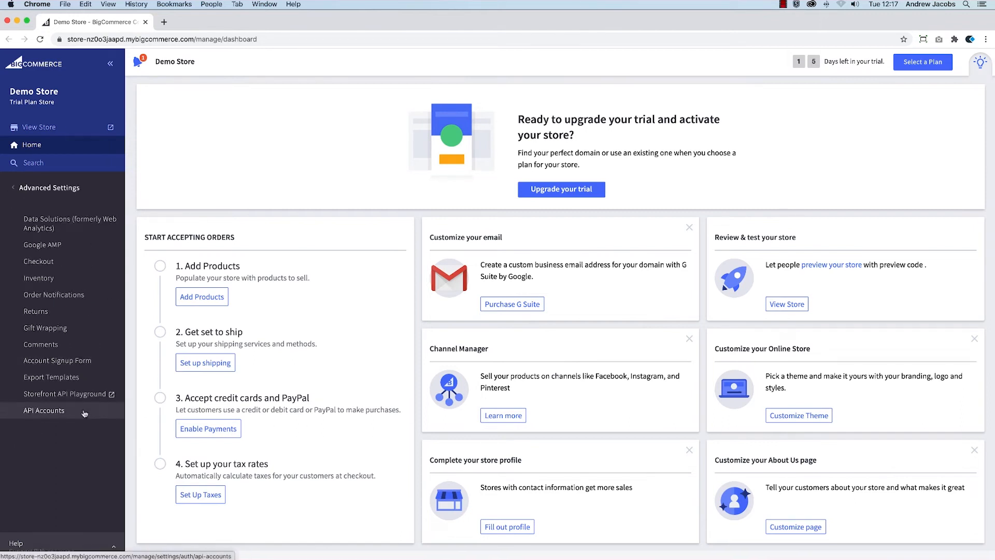
click(43, 411)
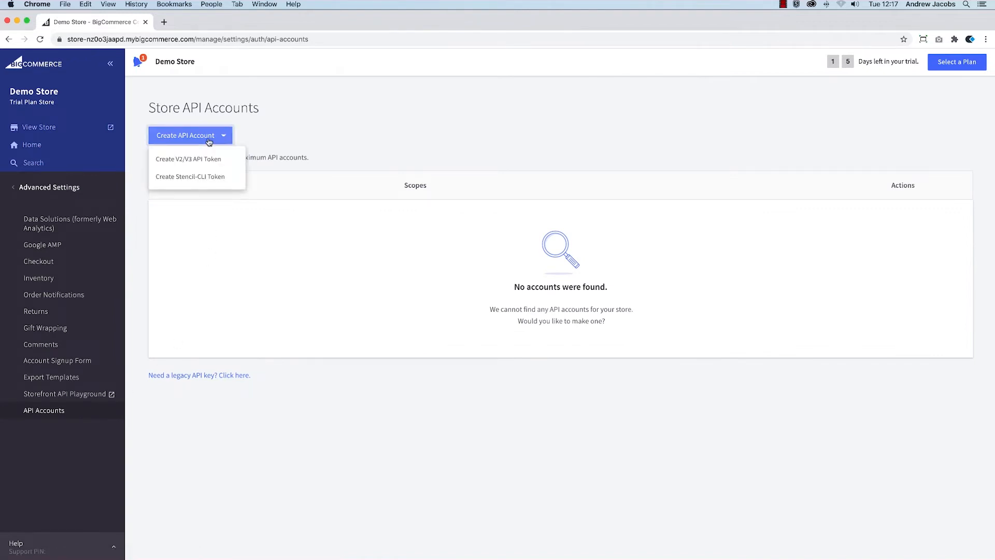
mouse_move(189, 159)
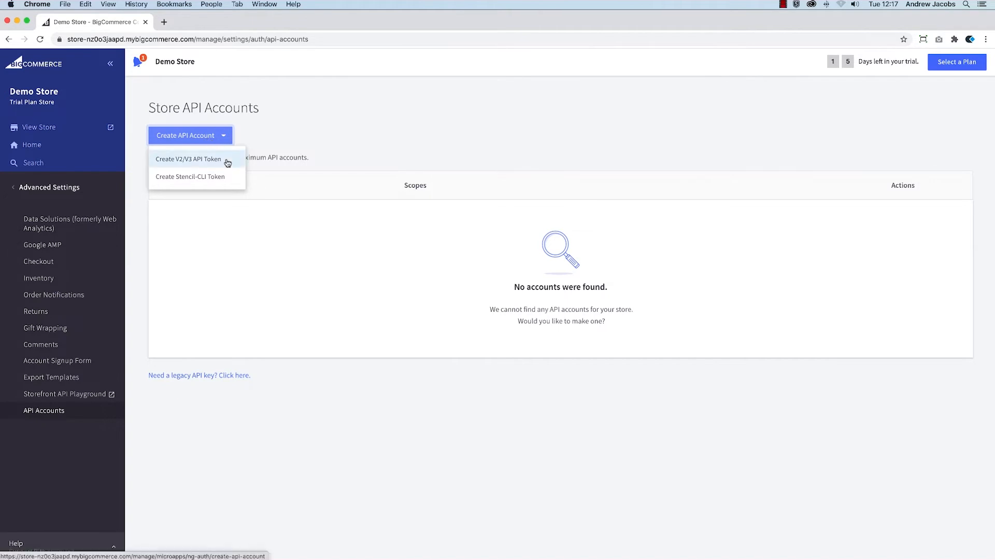
Step: Create a V2/V3 API token named Demo API Account with every OAuth scope at its fullest access
click(187, 158)
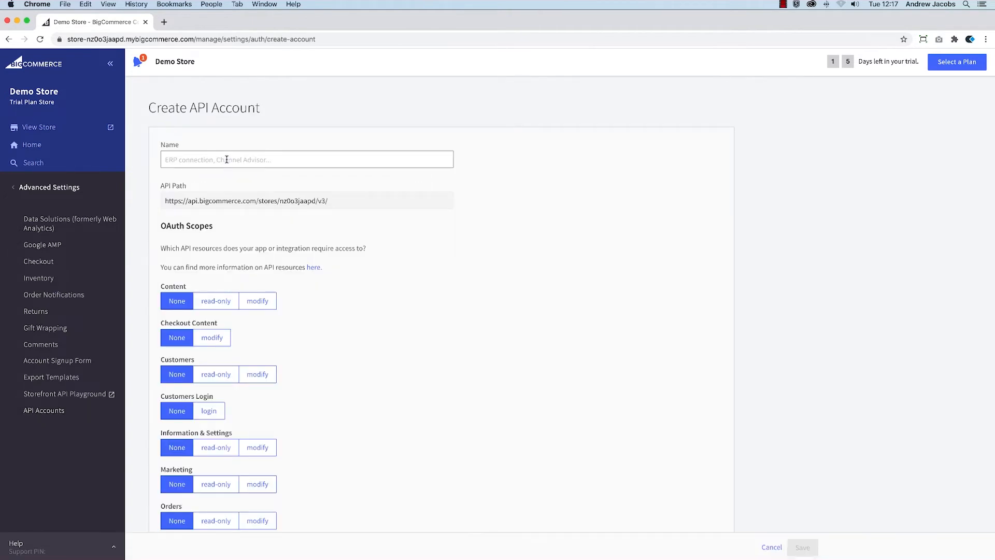
text(Demo API Account)
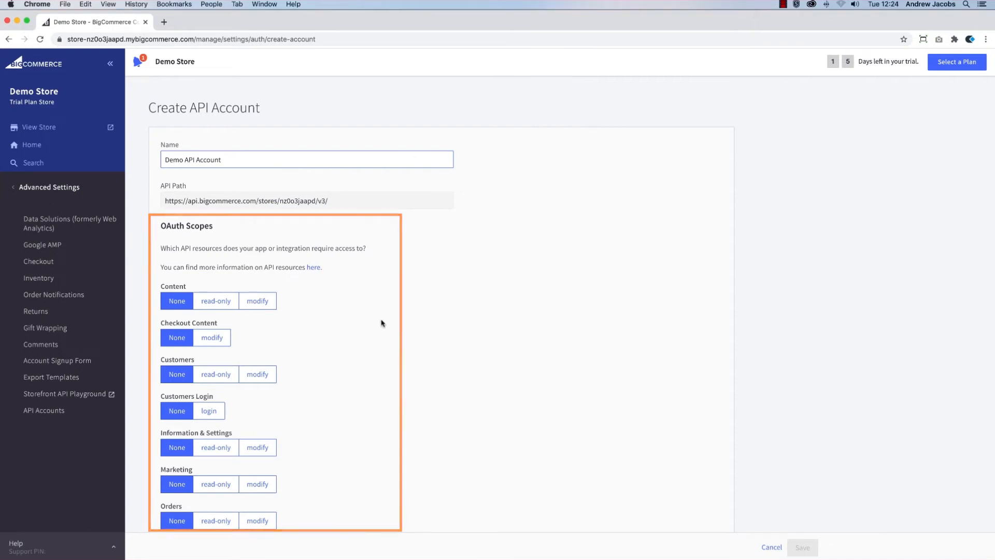
click(257, 301)
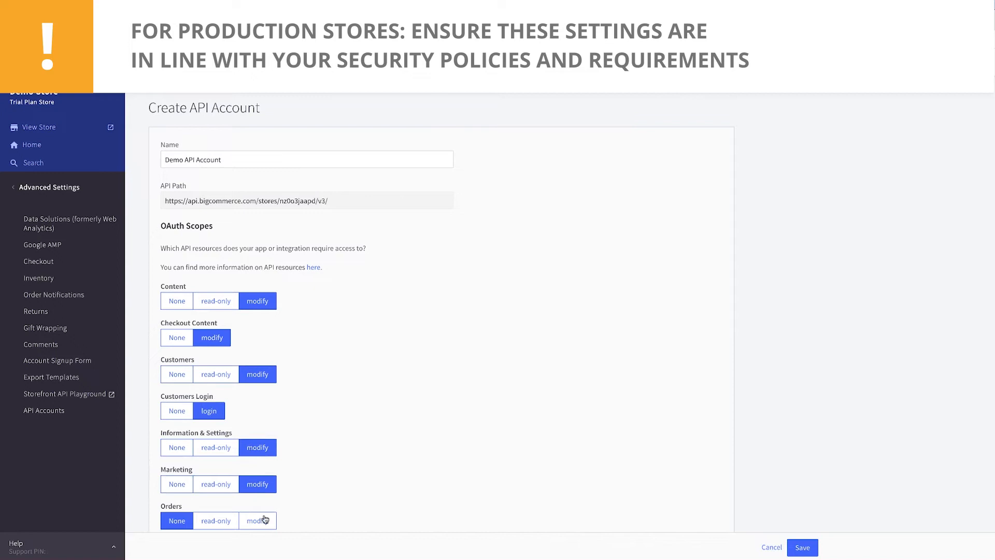
scroll(down, 3)
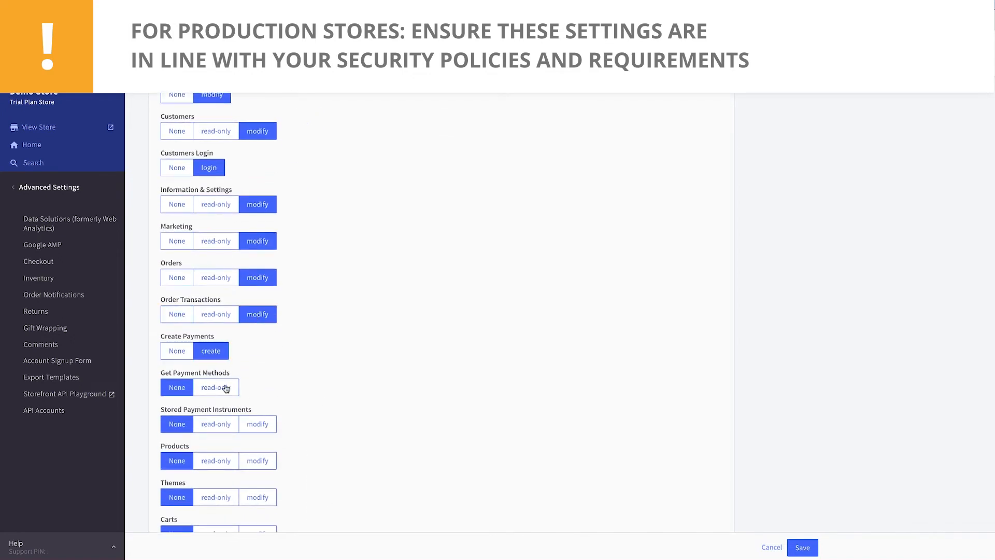
scroll(down, 3)
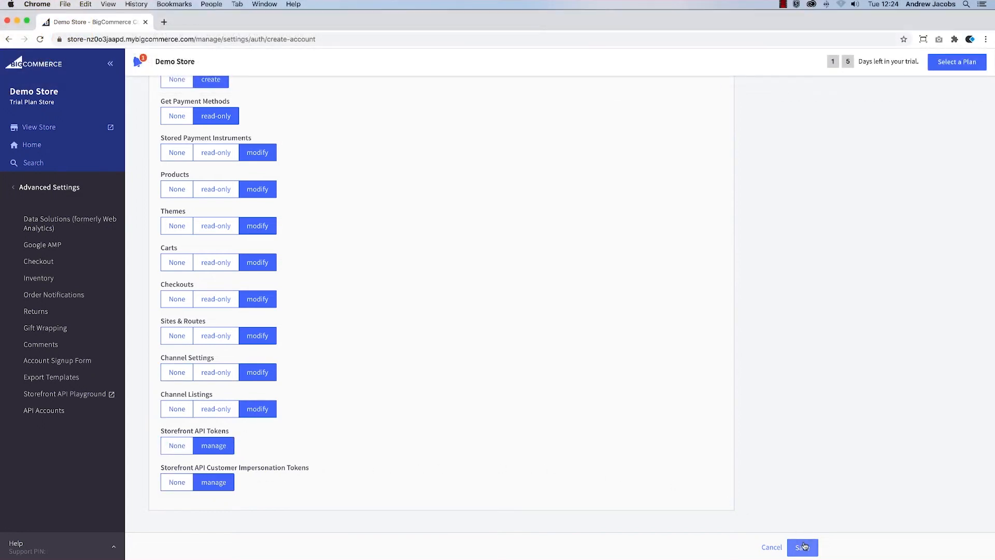
Step: Save Demo API Account, download its credentials file and close the credentials dialog
click(802, 547)
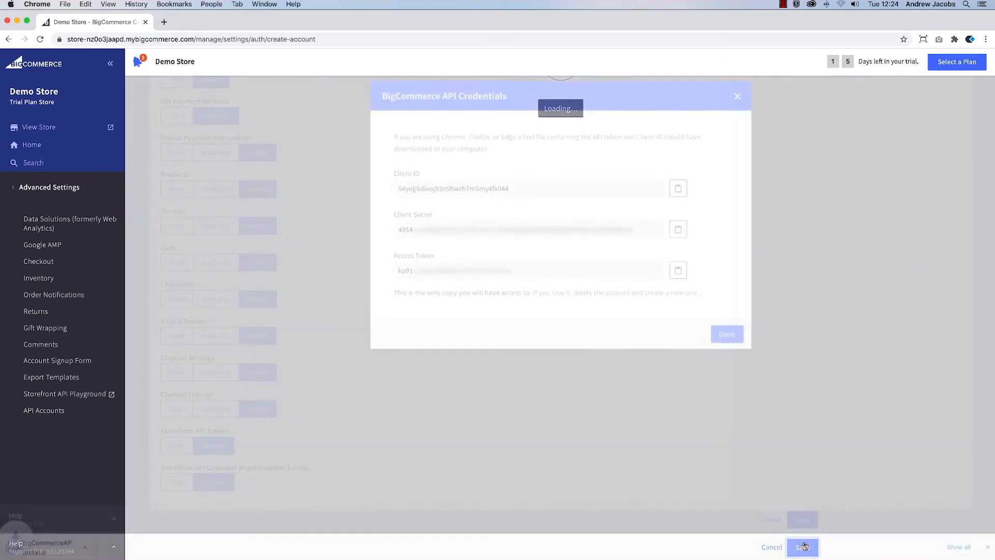
click(802, 547)
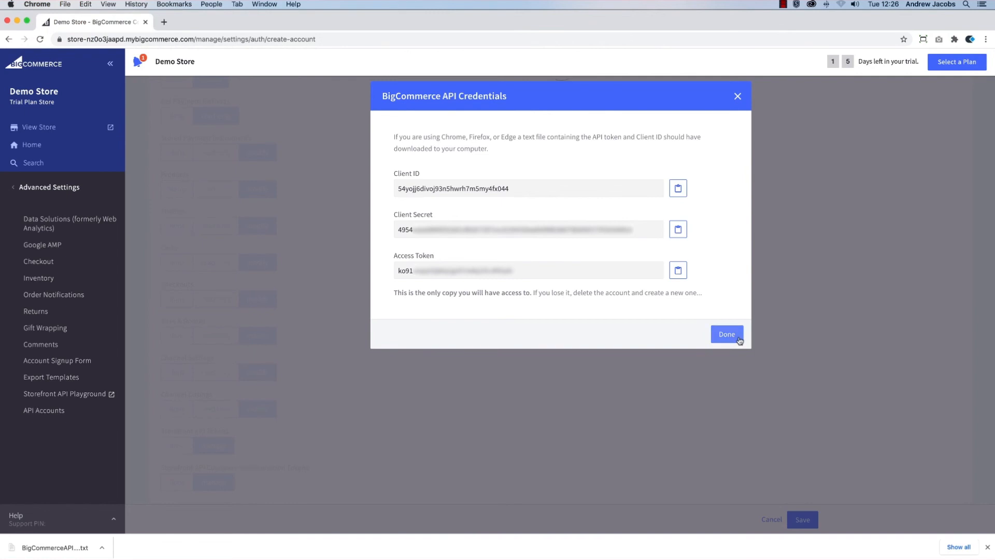
click(726, 334)
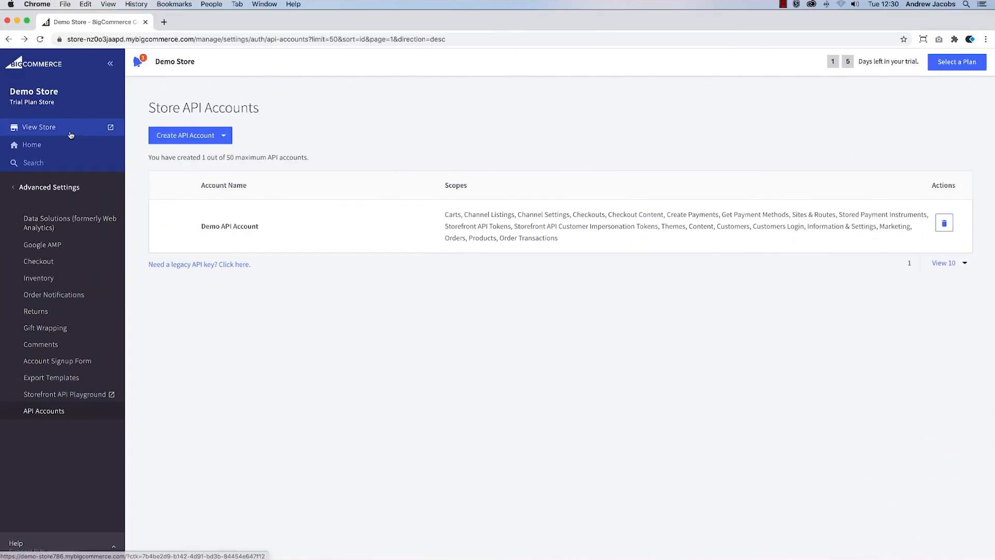
Step: View the Demo Store storefront and browse its Shop All product listing
click(38, 126)
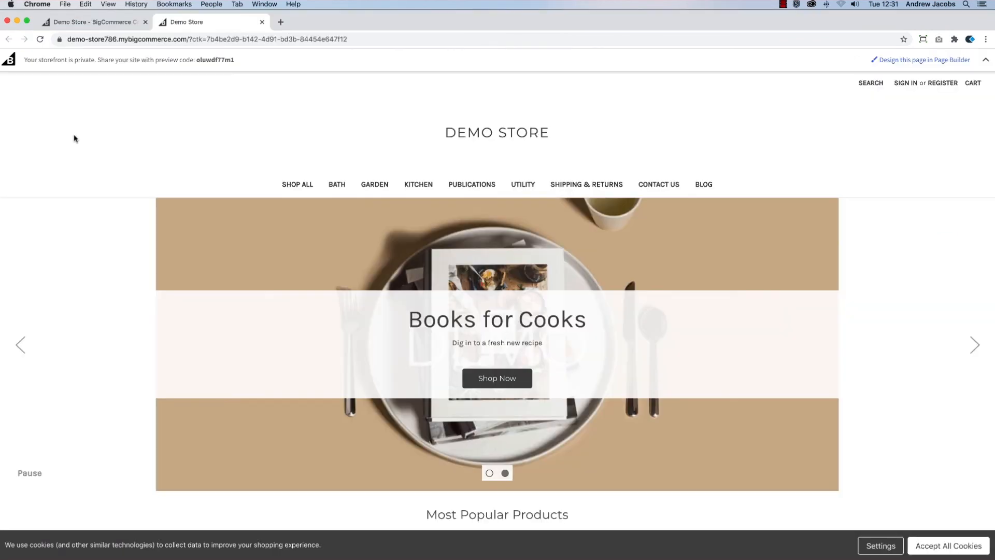
click(298, 185)
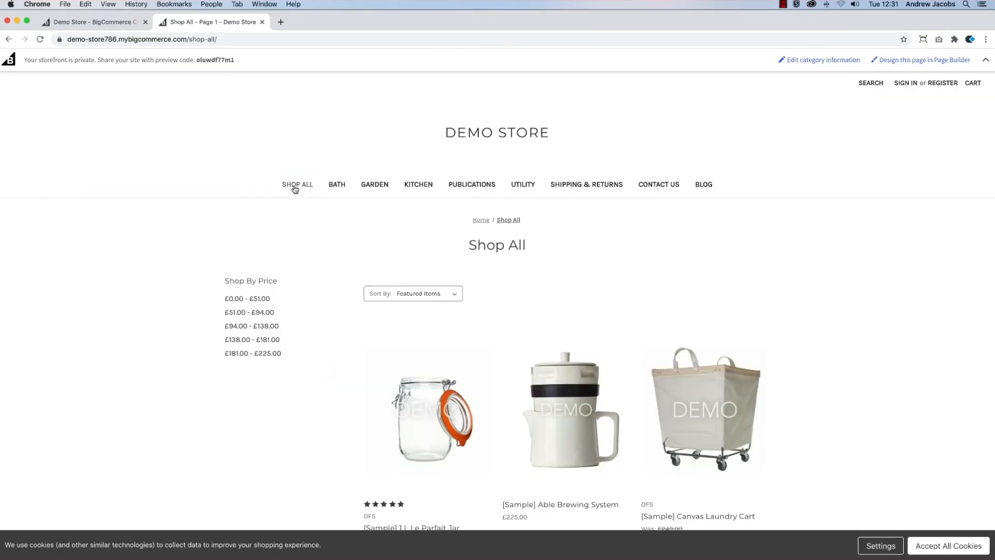
scroll(down, 3)
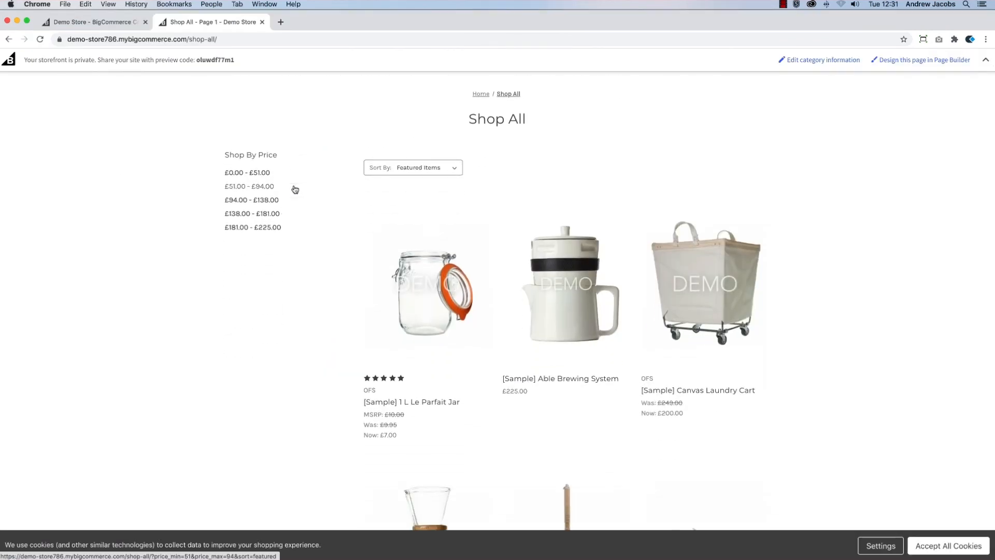